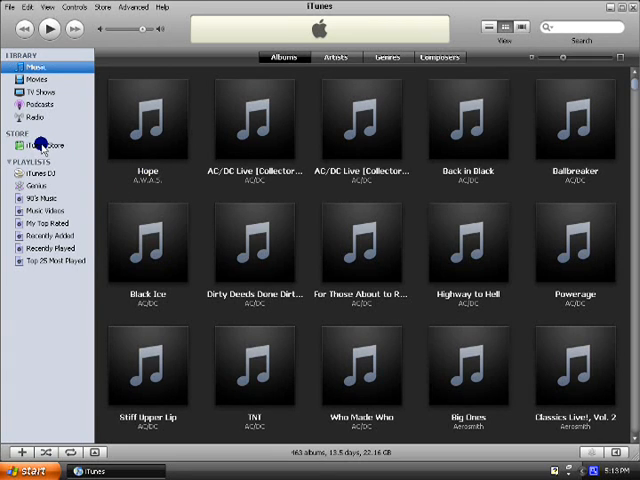
Open the iTunes Store and browse to the Wild West Pinball app page.
left_click(42, 145)
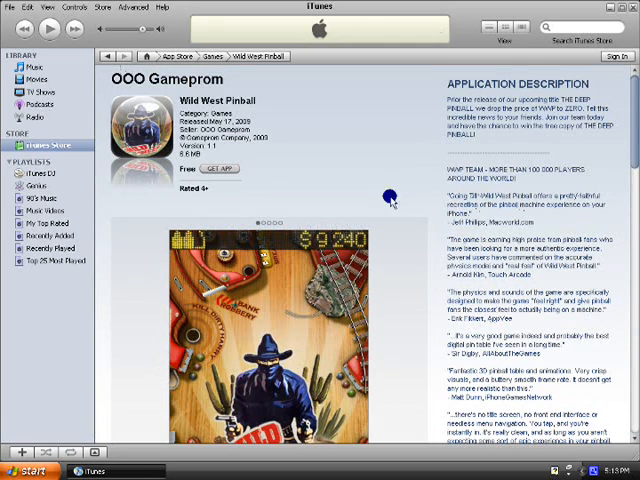
Request the free Wild West Pinball download and choose Create New Account.
left_click(213, 169)
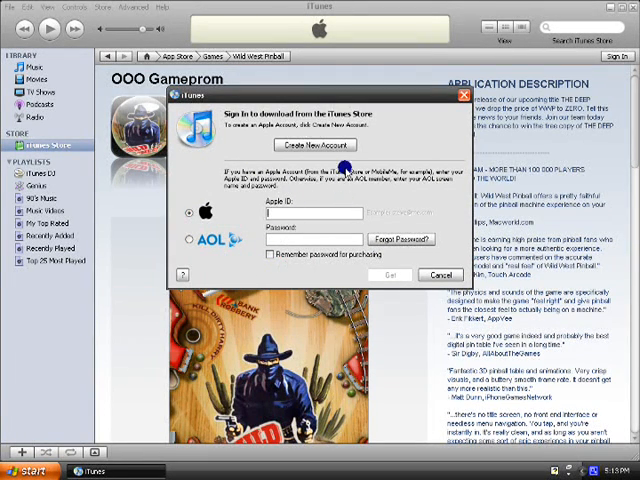
left_click(315, 145)
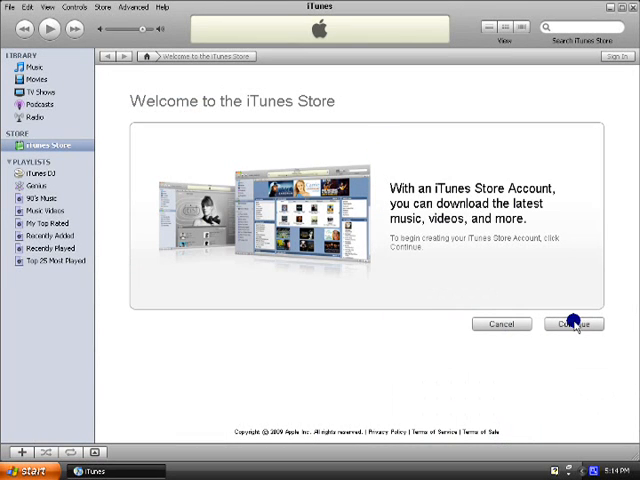
Scroll through the iTunes Store terms, accept them, and continue to the Apple ID form.
left_click(573, 324)
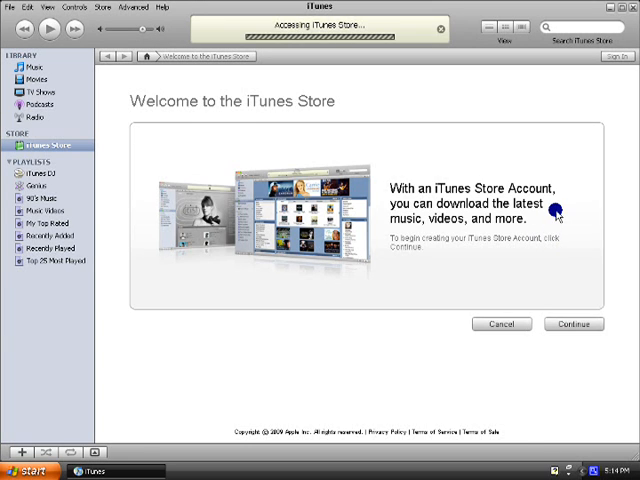
left_click(574, 323)
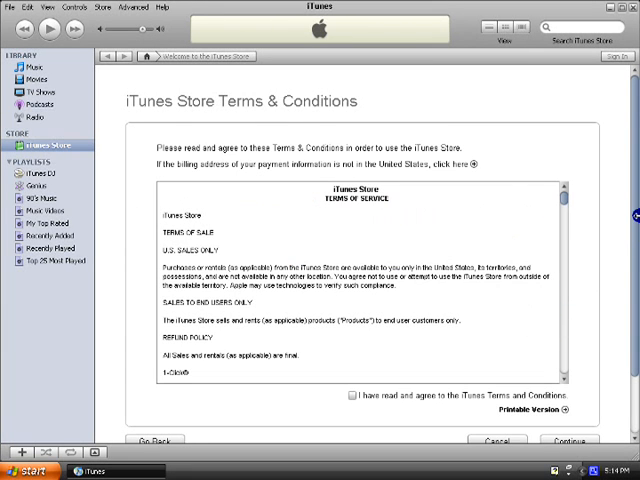
scroll("down", 3)
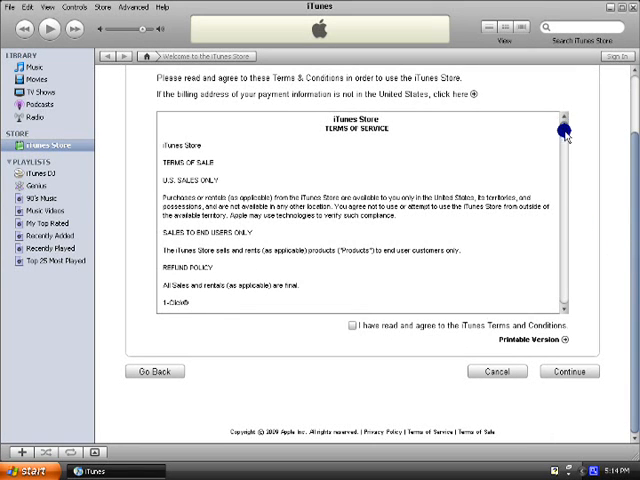
scroll("down", 3)
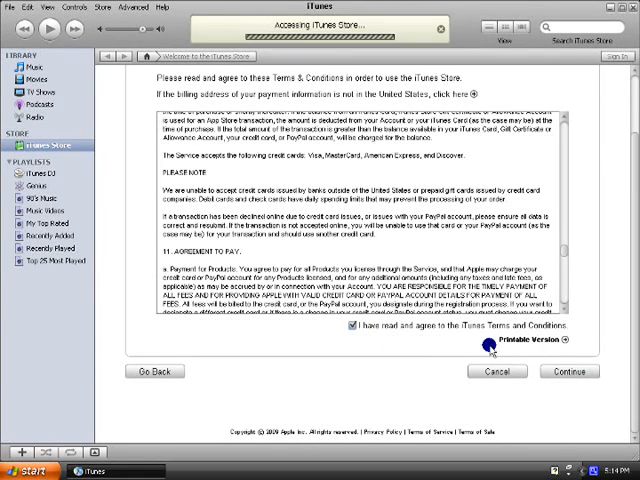
left_click(561, 372)
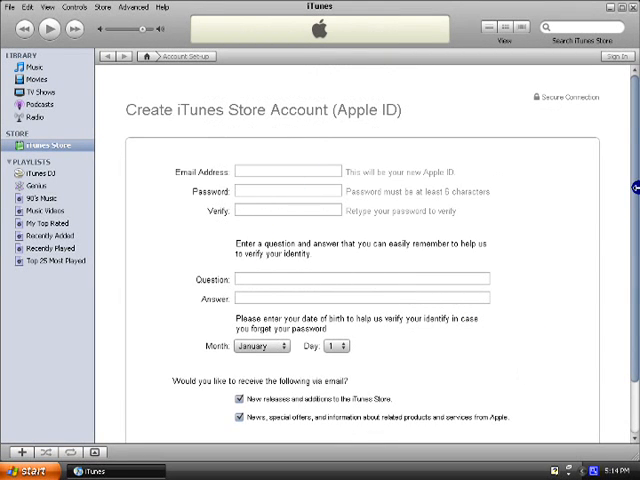
Submit the completed Apple ID details form.
scroll("down", 3)
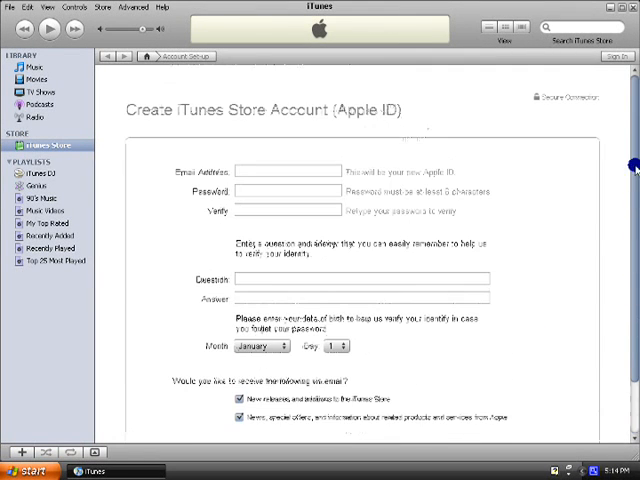
left_click(290, 170)
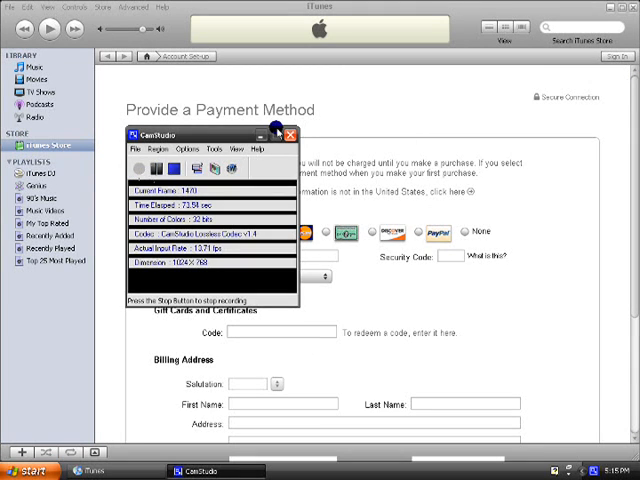
Choose None as the credit card payment method.
left_click(289, 132)
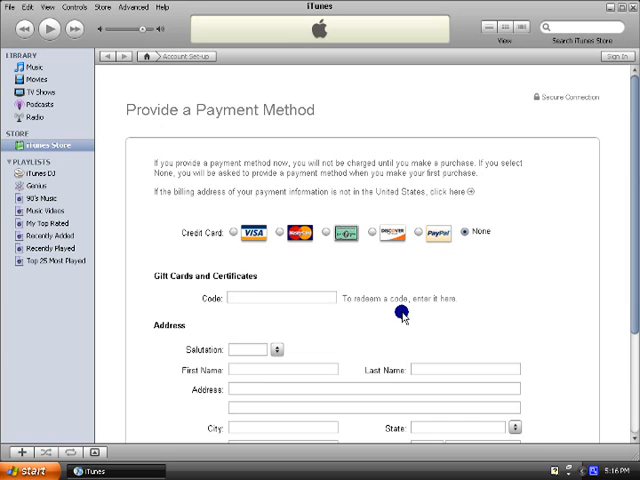
Fill in the billing address and phone number, then submit the form.
scroll("down", 3)
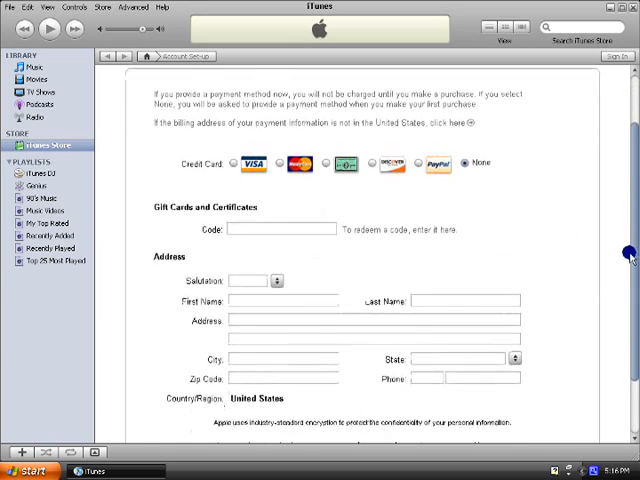
scroll("down", 3)
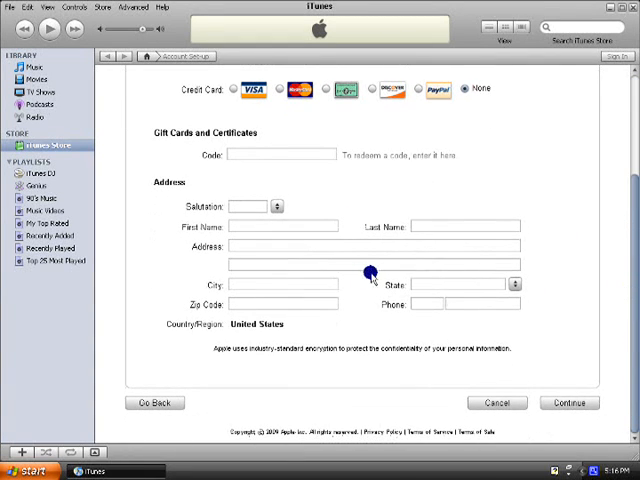
mouse_move(365, 275)
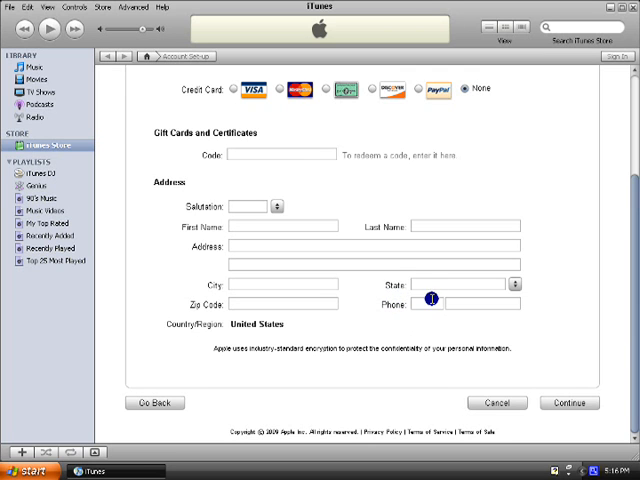
left_click(561, 402)
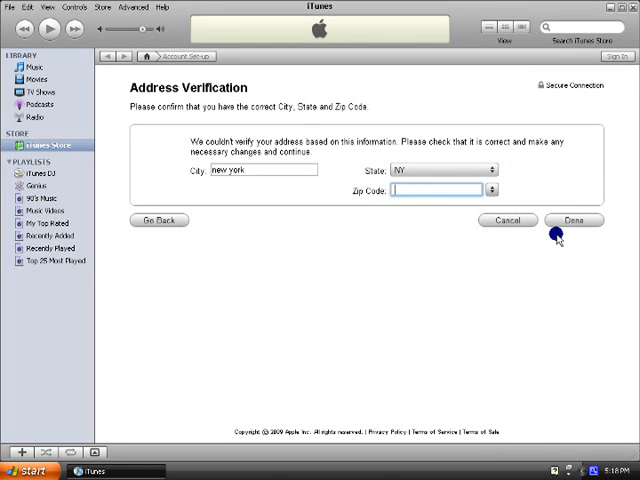
Enter zip code 10008 and confirm the address verification.
type("10008")
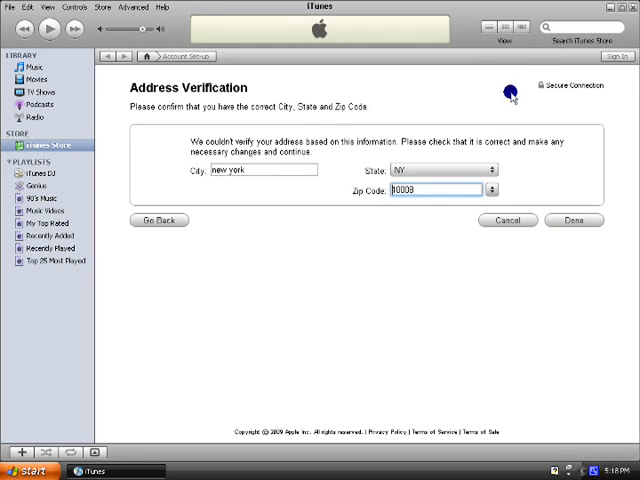
left_click(573, 220)
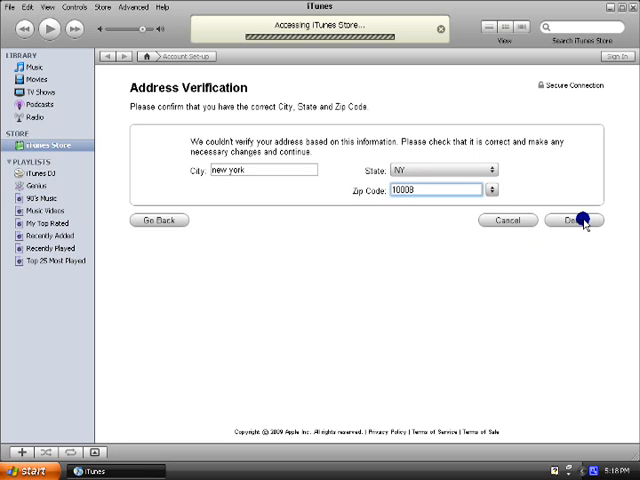
left_click(573, 220)
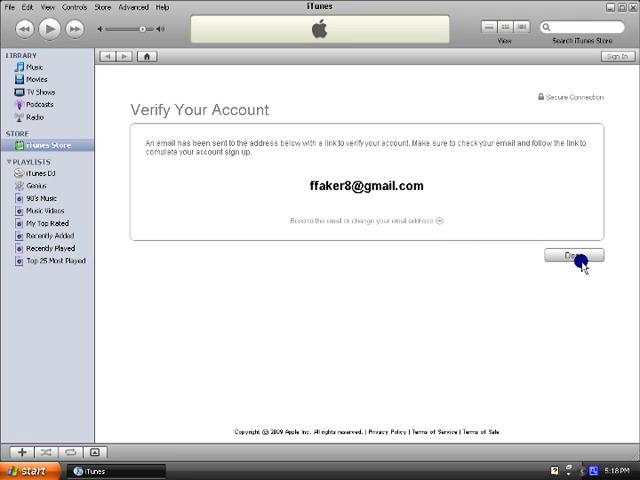
Dismiss the Verify Your Account notice and return to the Store home page.
left_click(573, 256)
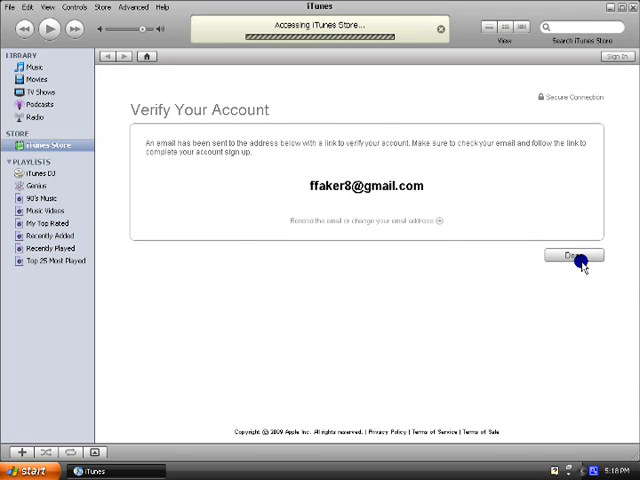
left_click(573, 256)
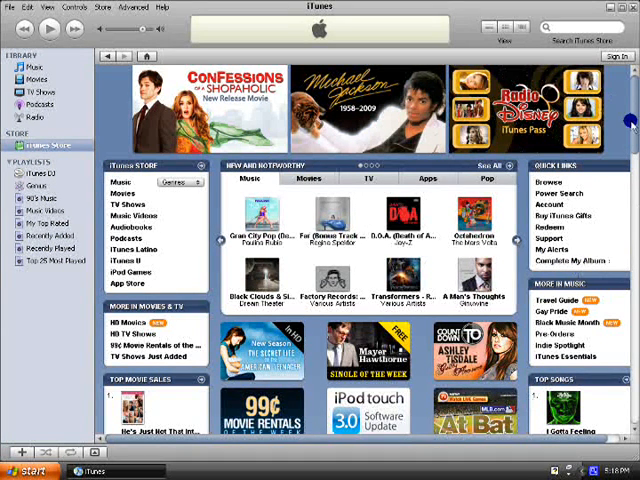
scroll("down", 3)
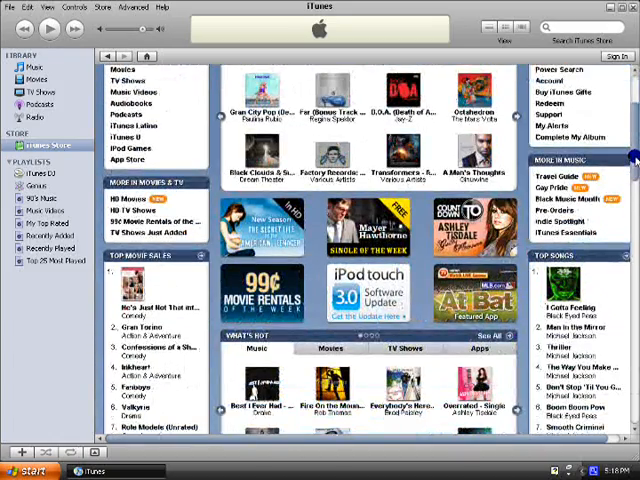